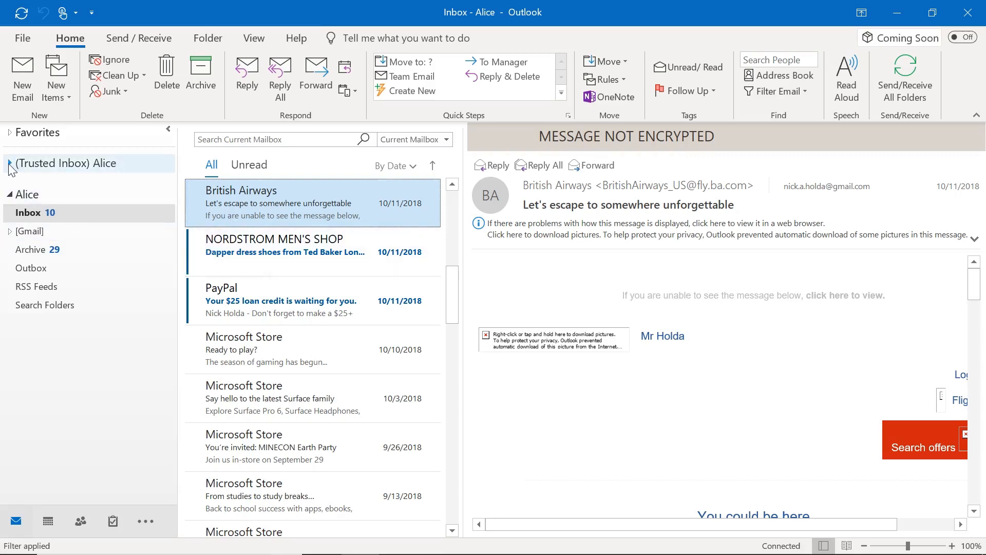
Expand the (Trusted Inbox) Alice account to show Inbox, Drafts, Sent Messages and Deleted Messages
click(10, 162)
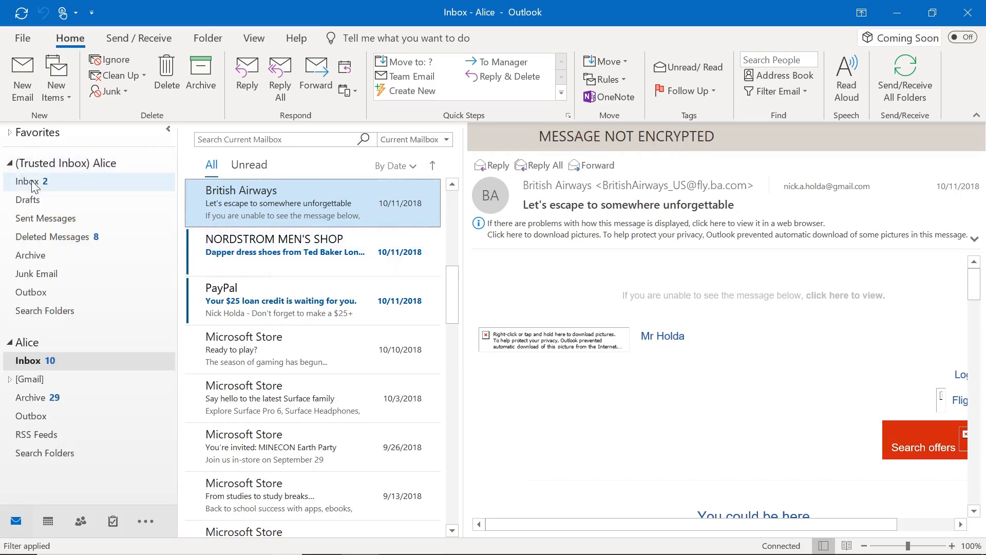